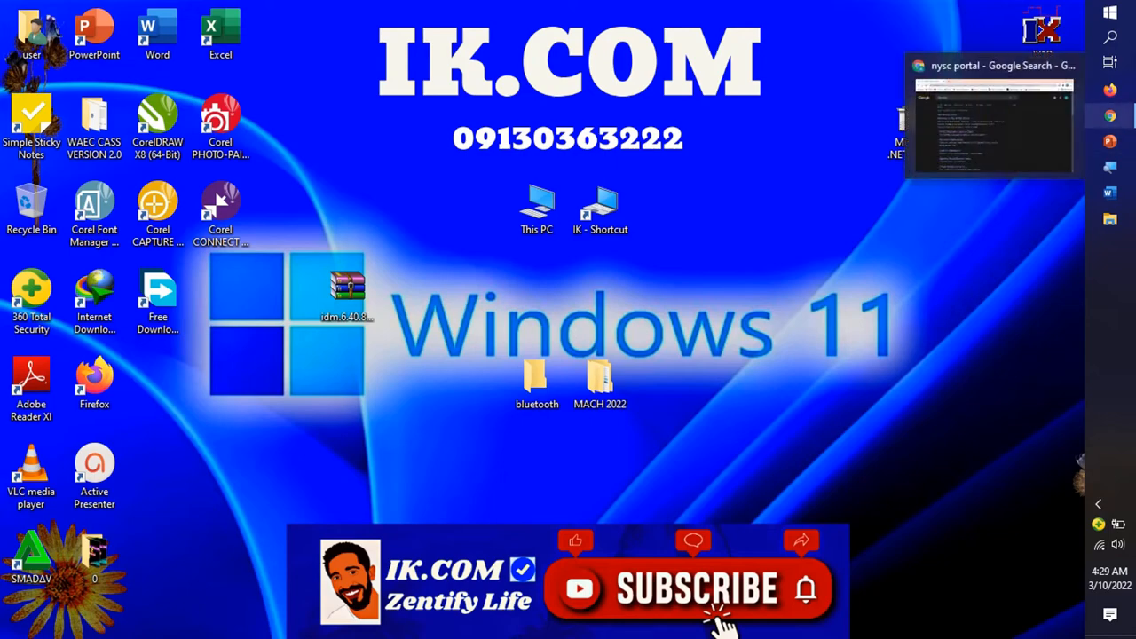
Bring the Chrome window with the 'nysc portal' Google results forward
{"action": "left_click", "coordinate": [994, 124]}
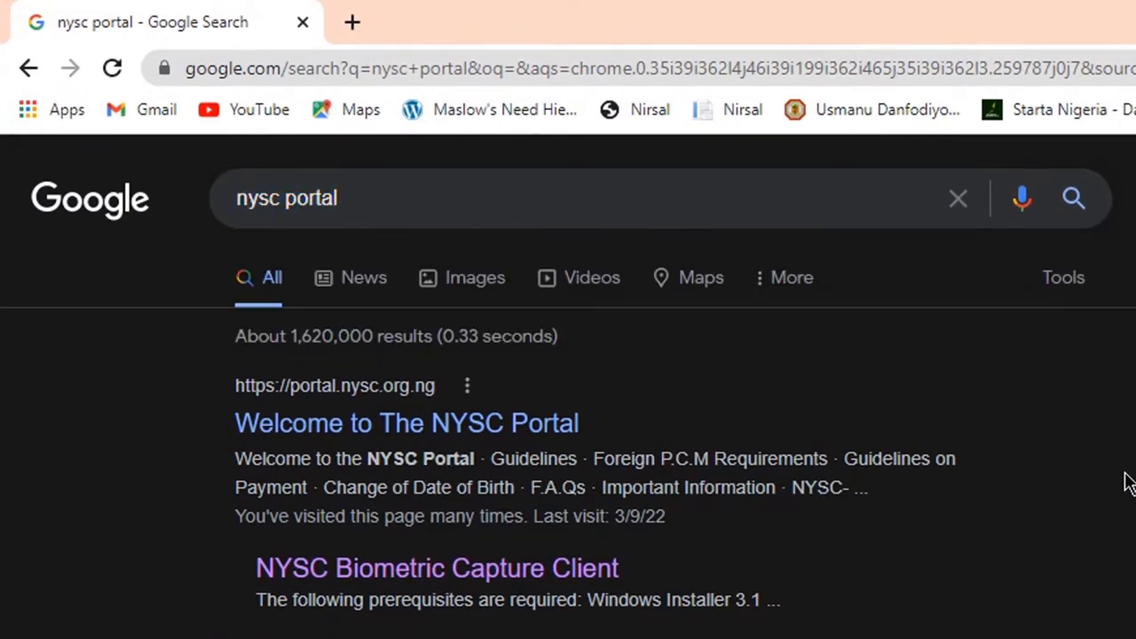
{"action": "mouse_move", "coordinate": [584, 579]}
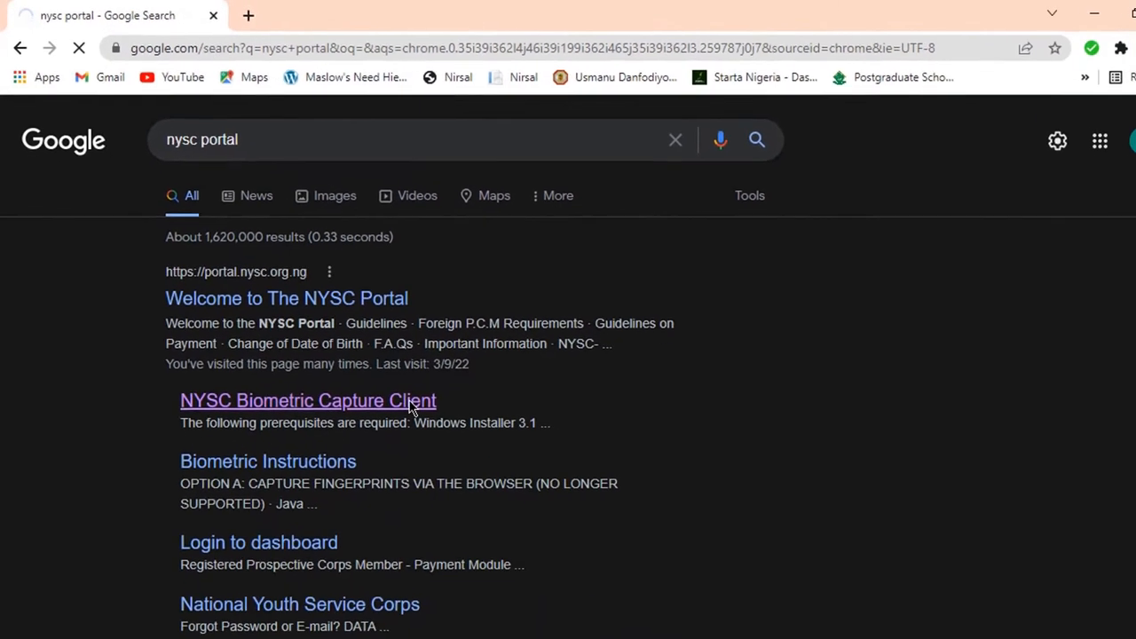
Go to the NYSC Biometric Capture Client result from the search list
{"action": "left_click", "coordinate": [307, 401]}
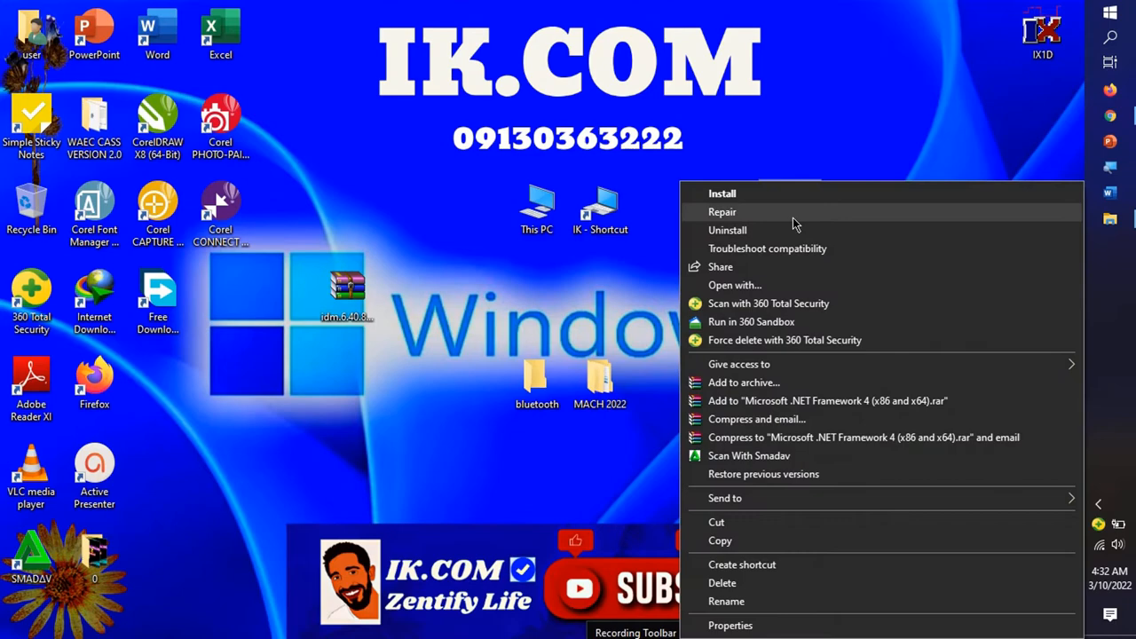
{"action": "mouse_move", "coordinate": [792, 194]}
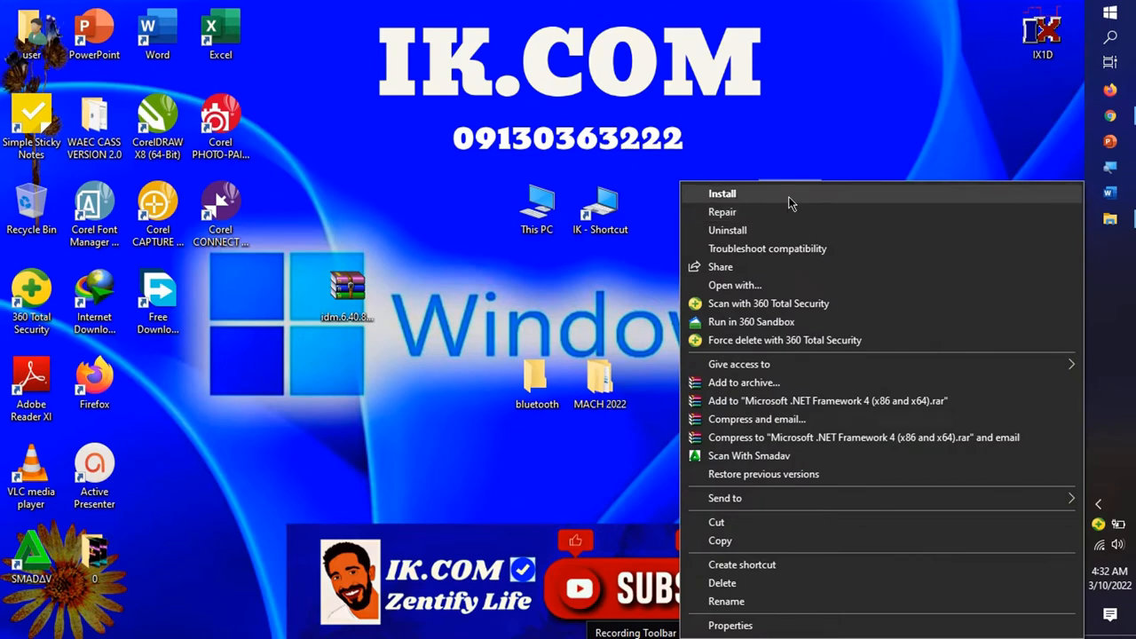
Install Biometrics Prerequisite x64 for Everyone in the default folder until it completes
{"action": "left_click", "coordinate": [721, 193]}
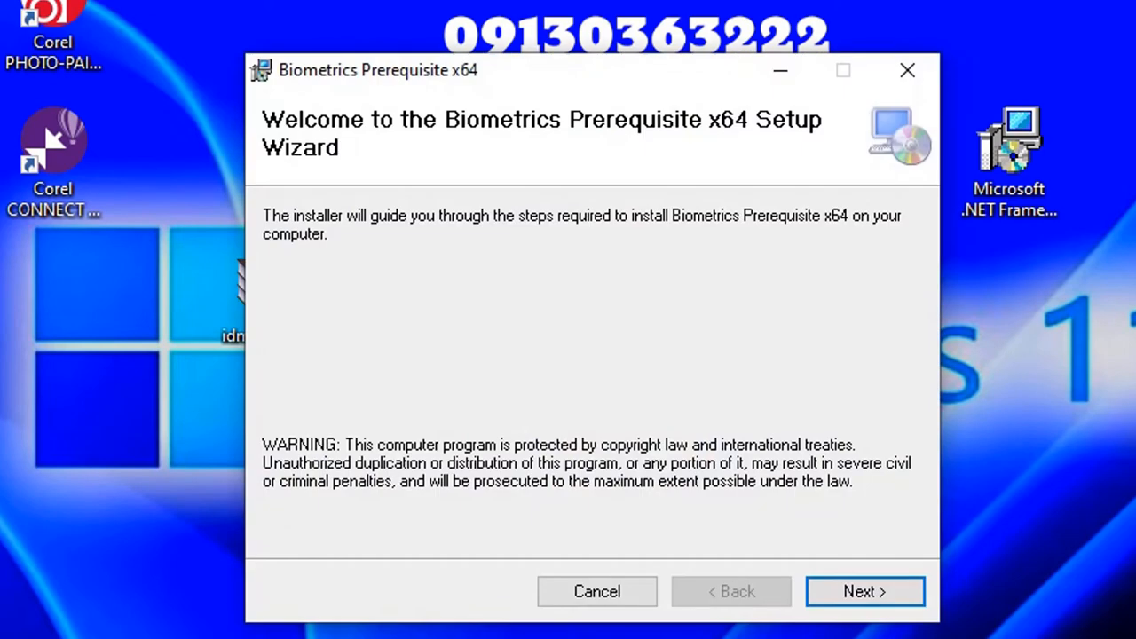
{"action": "left_click", "coordinate": [865, 591]}
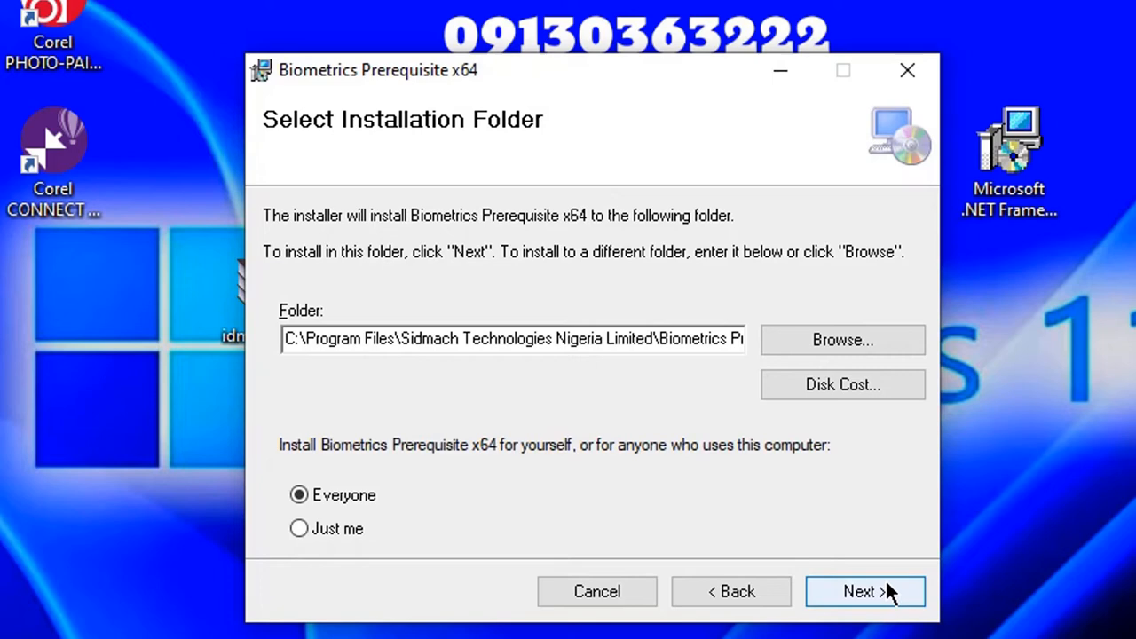
{"action": "left_click", "coordinate": [859, 592]}
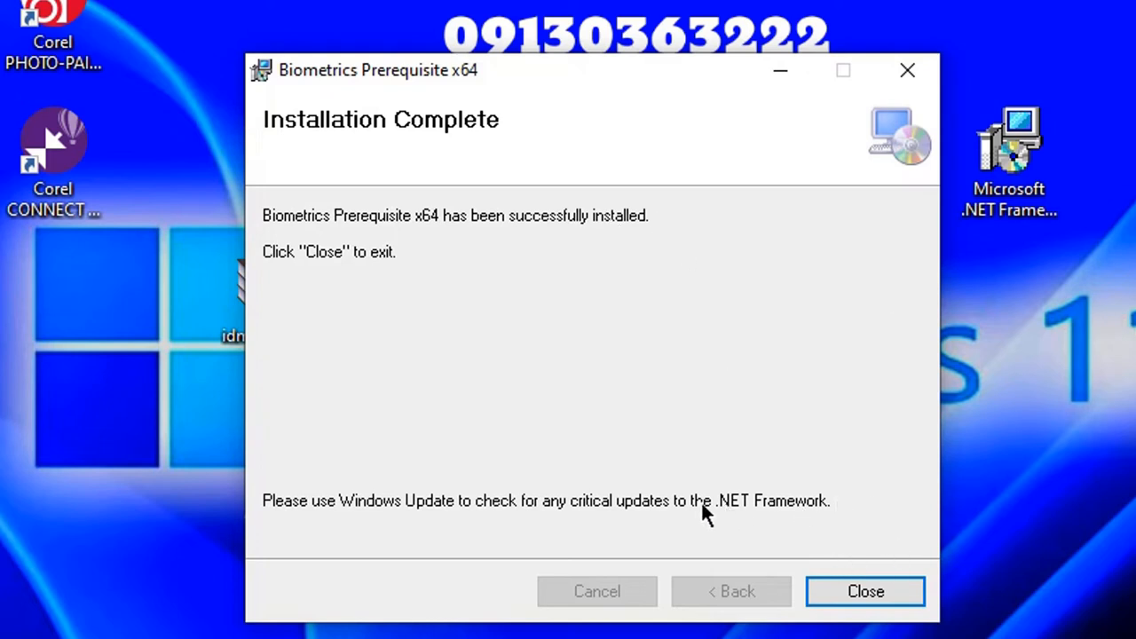
{"action": "mouse_move", "coordinate": [442, 270]}
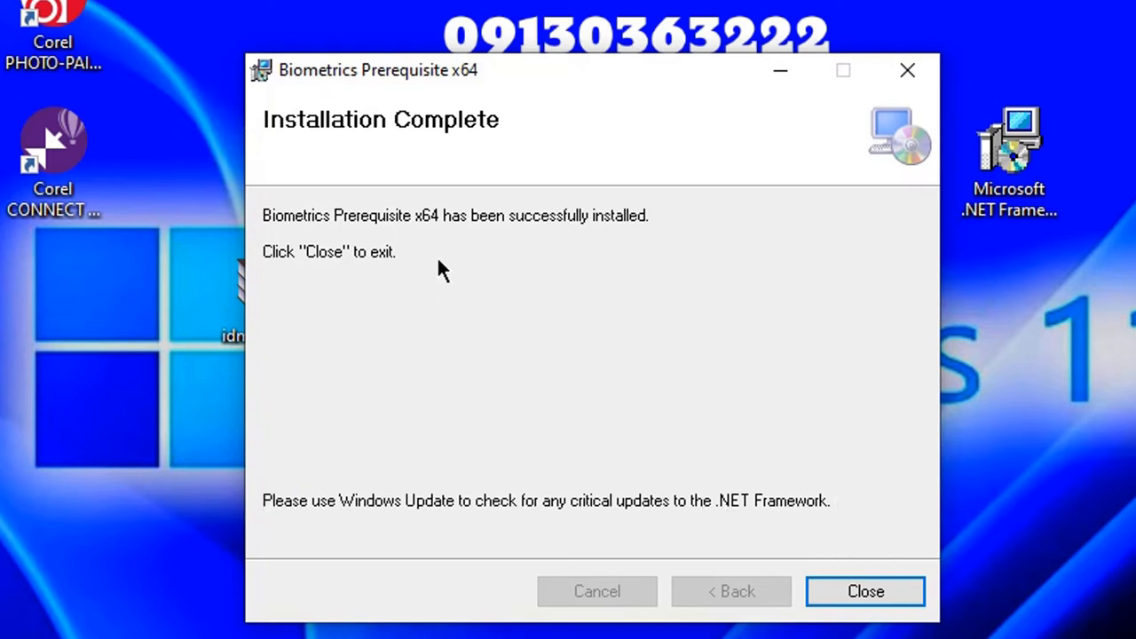
{"action": "mouse_move", "coordinate": [532, 229]}
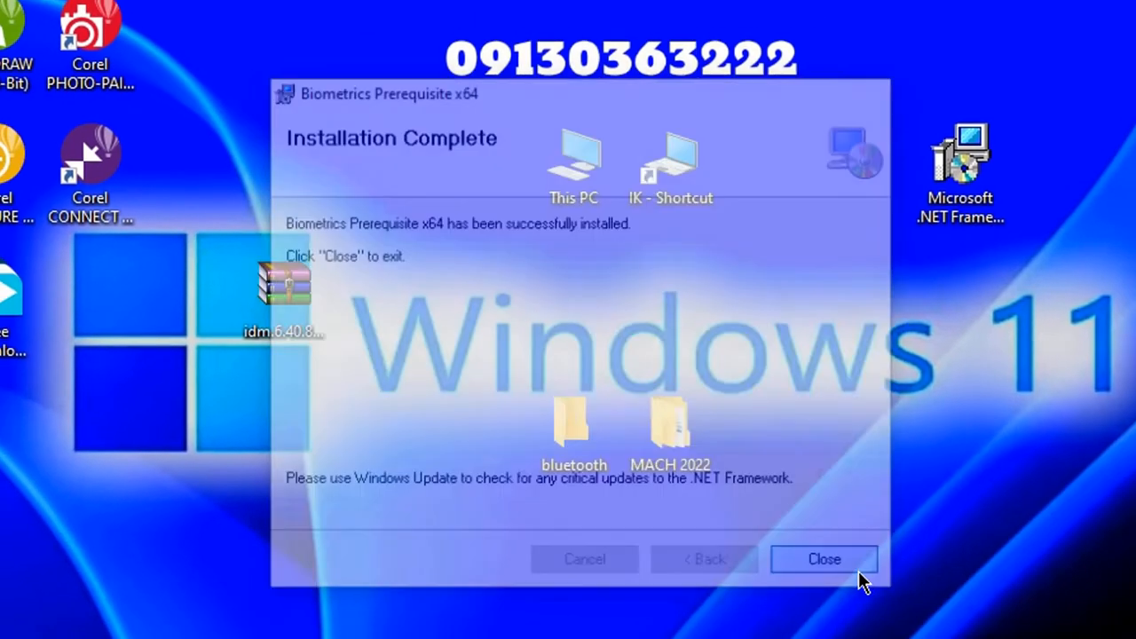
Close the finished setup wizard and return to the nysc.org.ng capture client launch page
{"action": "left_click", "coordinate": [824, 558]}
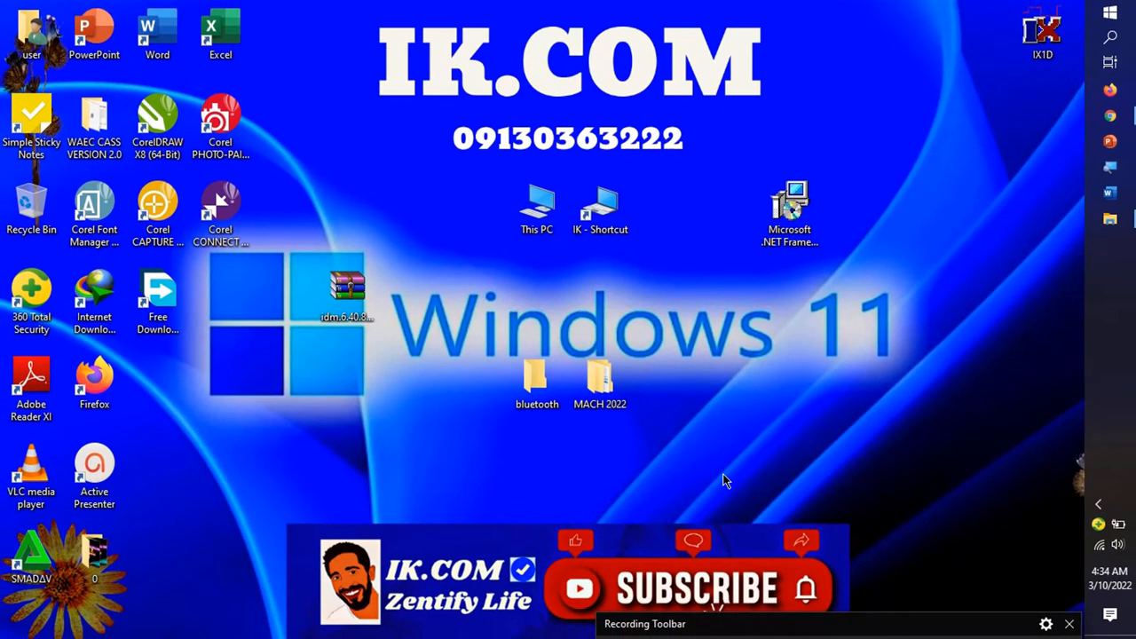
{"action": "mouse_move", "coordinate": [1039, 268]}
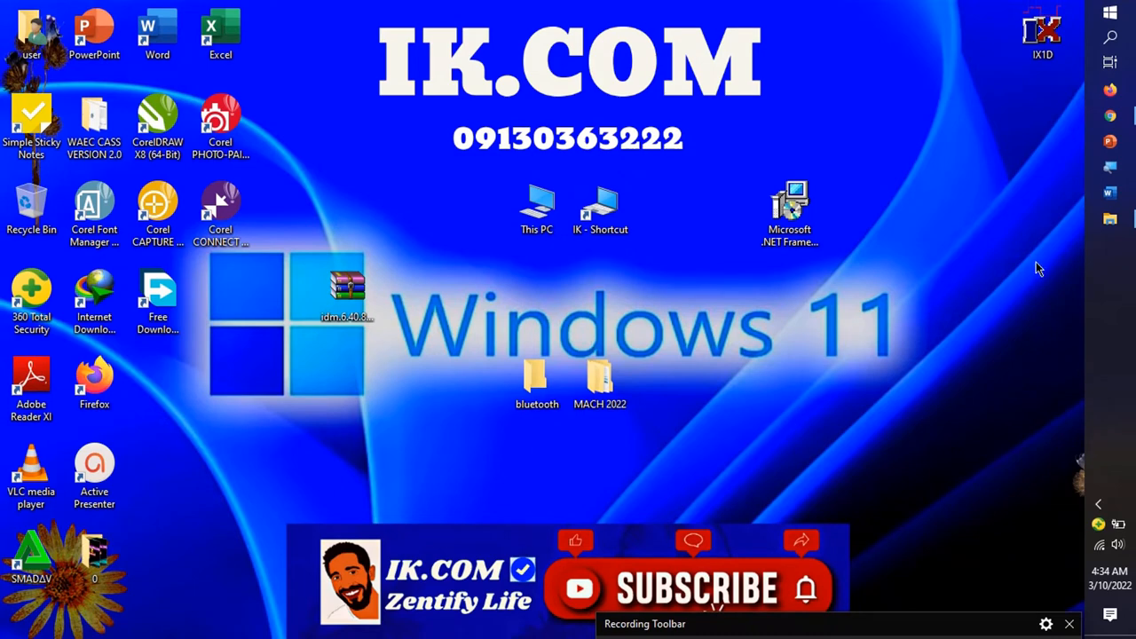
{"action": "mouse_move", "coordinate": [1112, 124]}
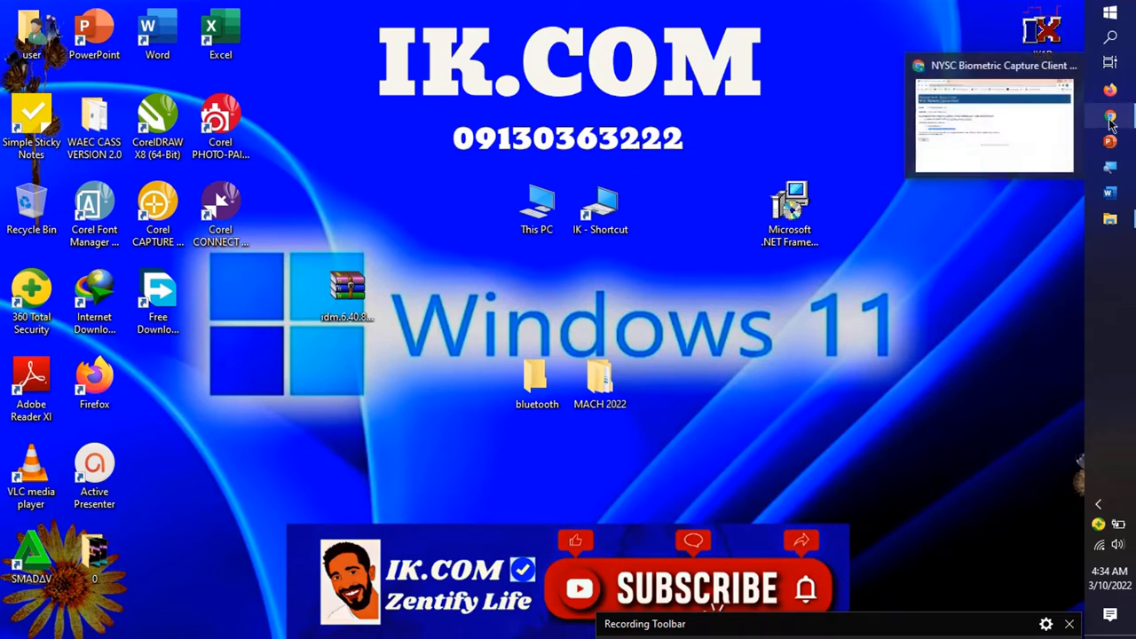
{"action": "left_click", "coordinate": [990, 107]}
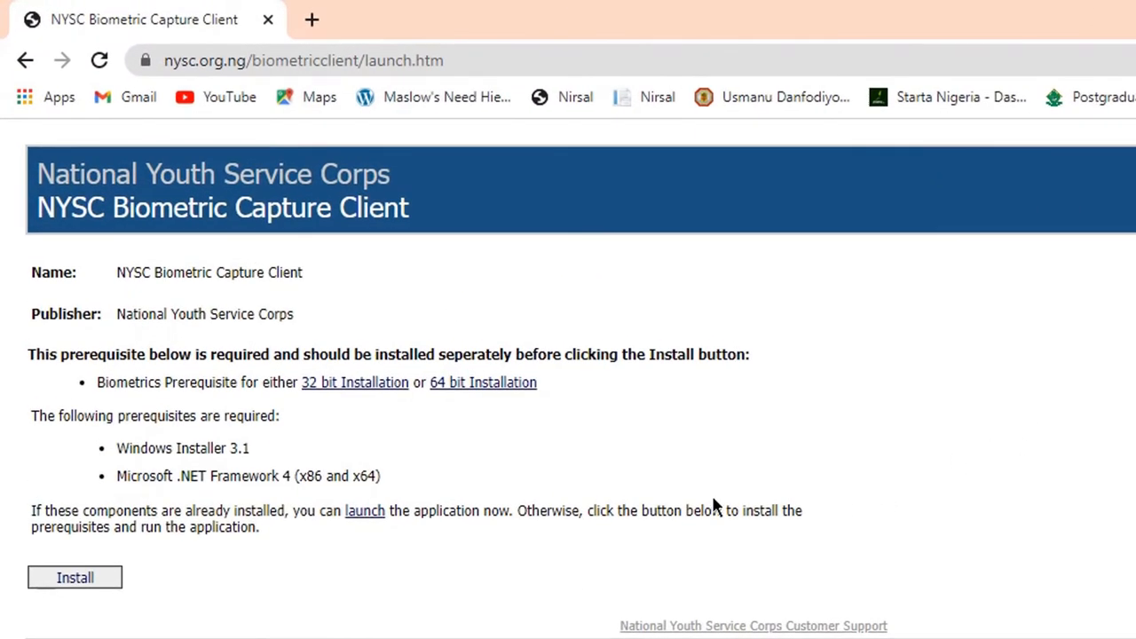
{"action": "mouse_move", "coordinate": [362, 529]}
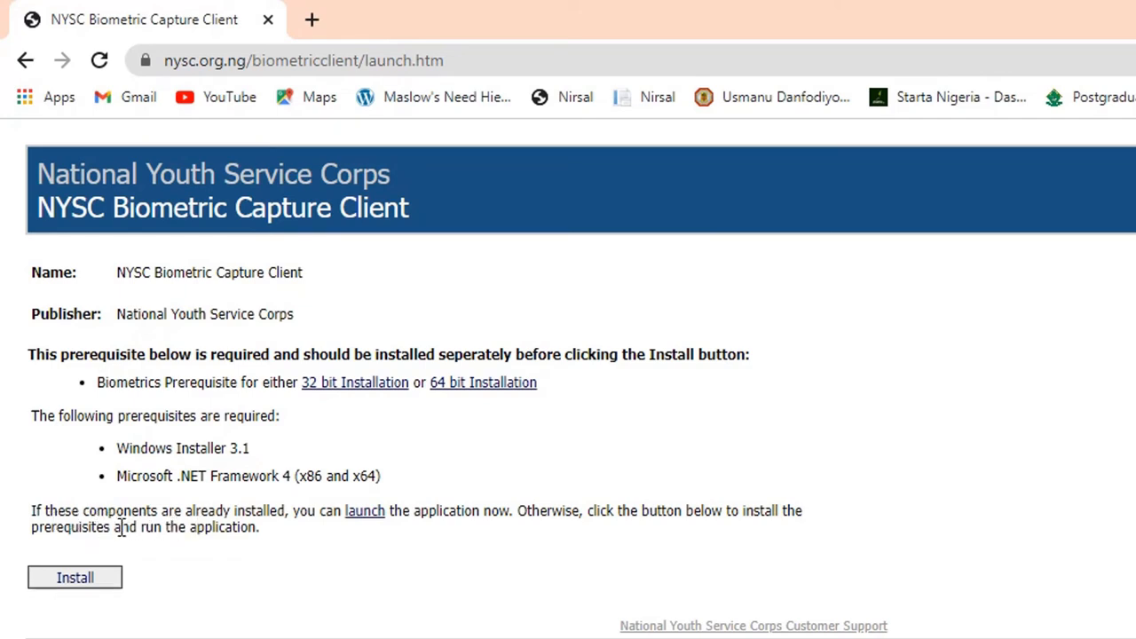
{"action": "mouse_move", "coordinate": [298, 536]}
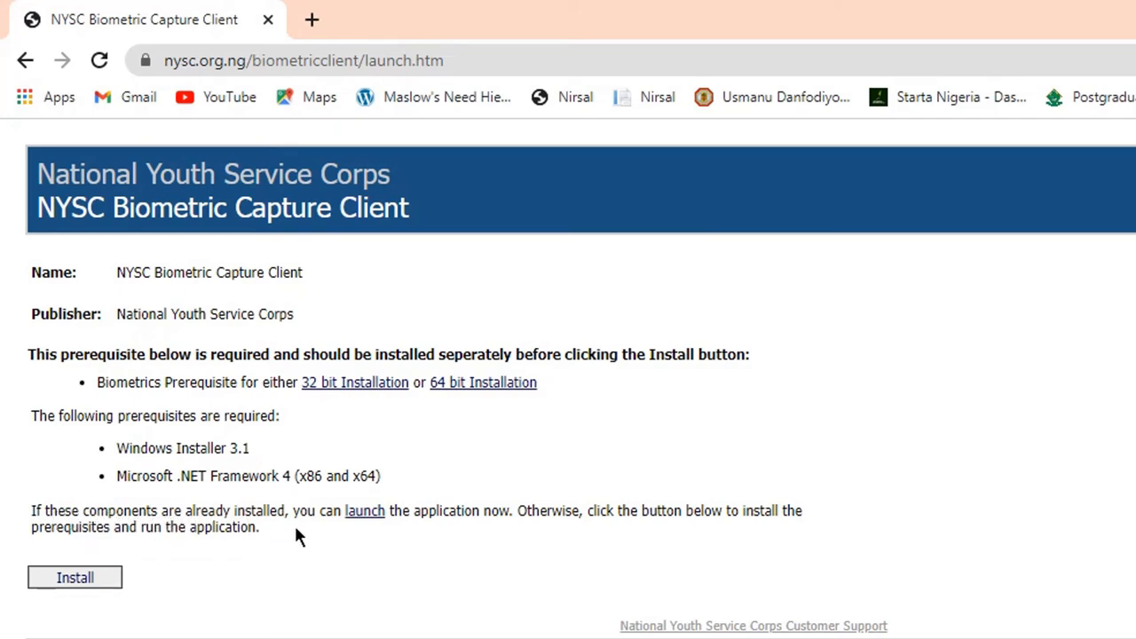
{"action": "mouse_move", "coordinate": [458, 533]}
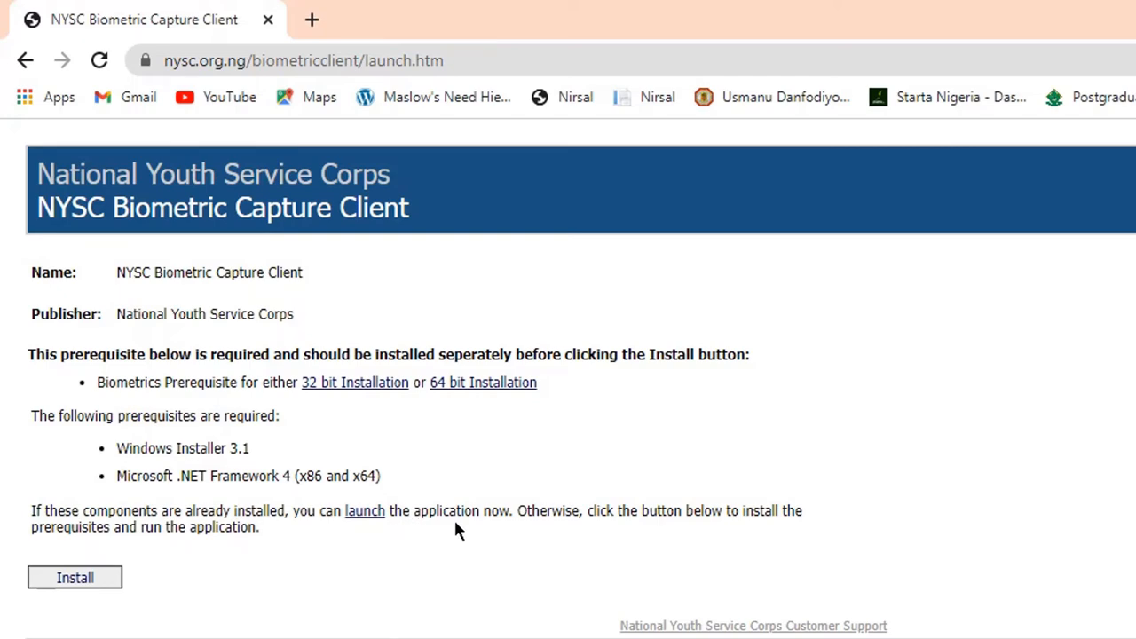
{"action": "mouse_move", "coordinate": [714, 529]}
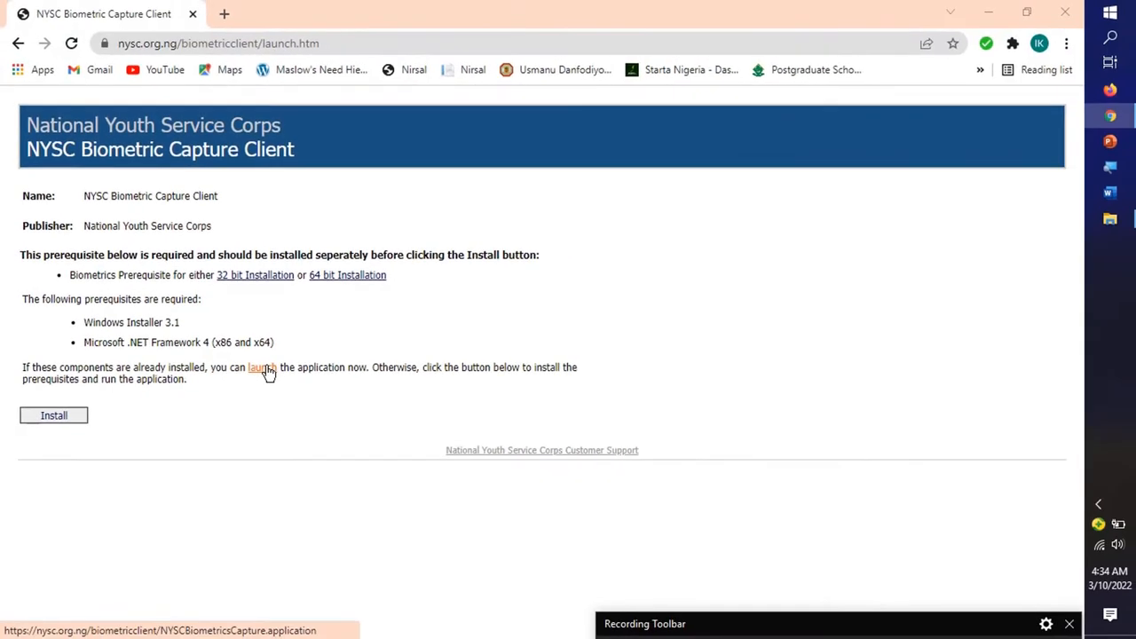
Download NYSCBiometricsCapture.application via the launch link and save it to the Desktop
{"action": "left_click", "coordinate": [263, 366]}
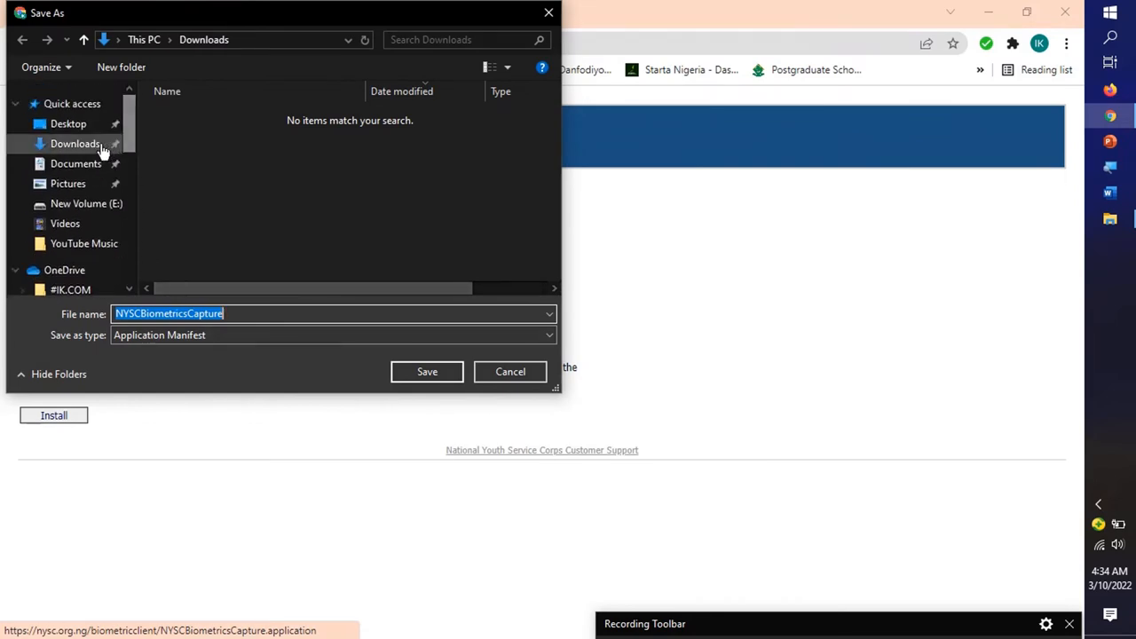
{"action": "left_click", "coordinate": [68, 125]}
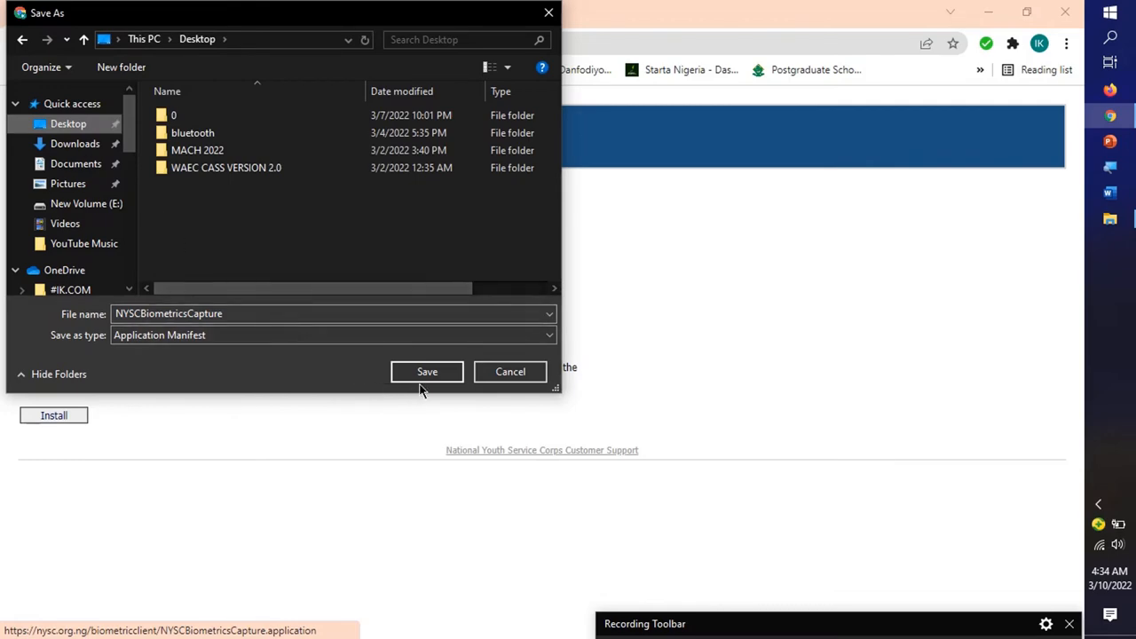
{"action": "left_click", "coordinate": [426, 372]}
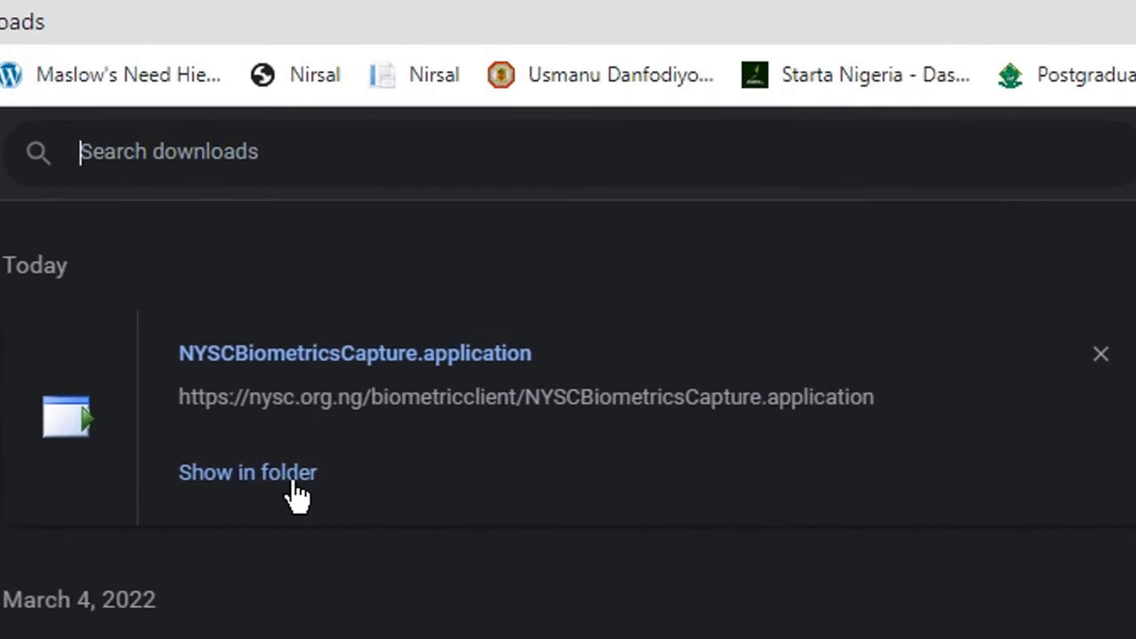
Show the downloaded NYSCBiometricsCapture file in its Desktop folder
{"action": "left_click", "coordinate": [247, 473]}
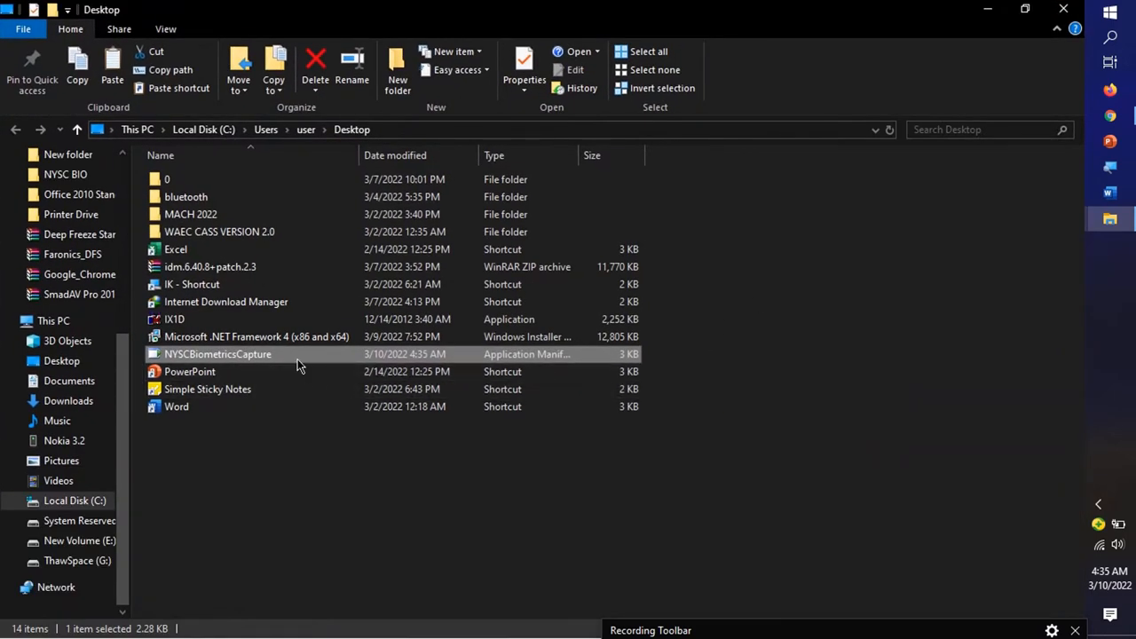
{"action": "mouse_move", "coordinate": [300, 366]}
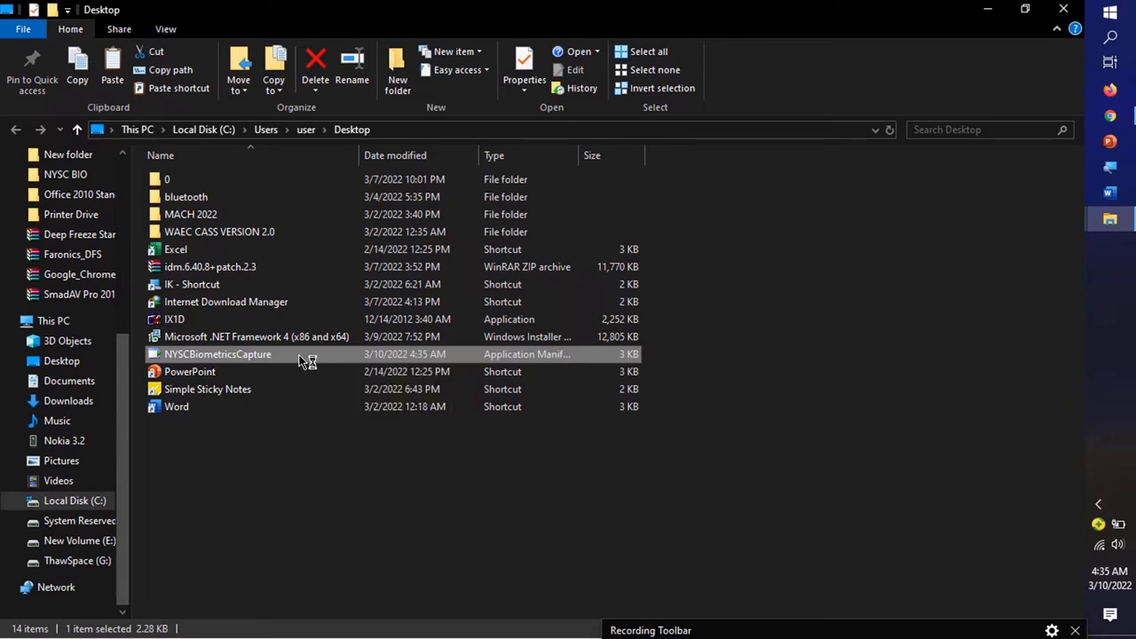
Run NYSCBiometricsCapture and approve the security warning so the client starts downloading
{"action": "double_click", "coordinate": [217, 355]}
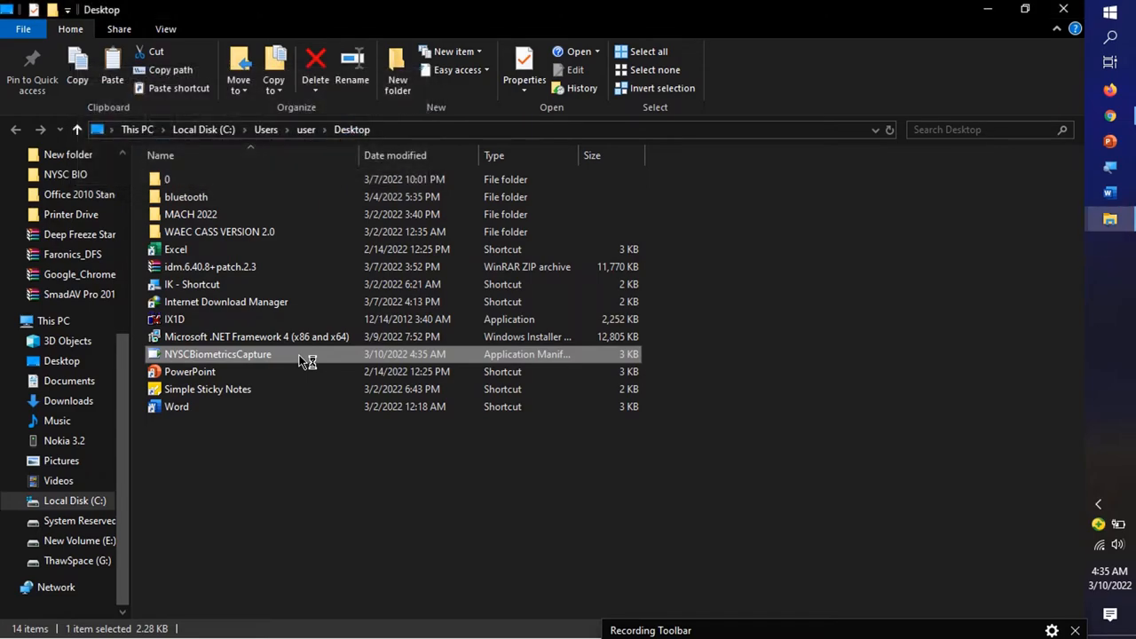
{"action": "double_click", "coordinate": [216, 355]}
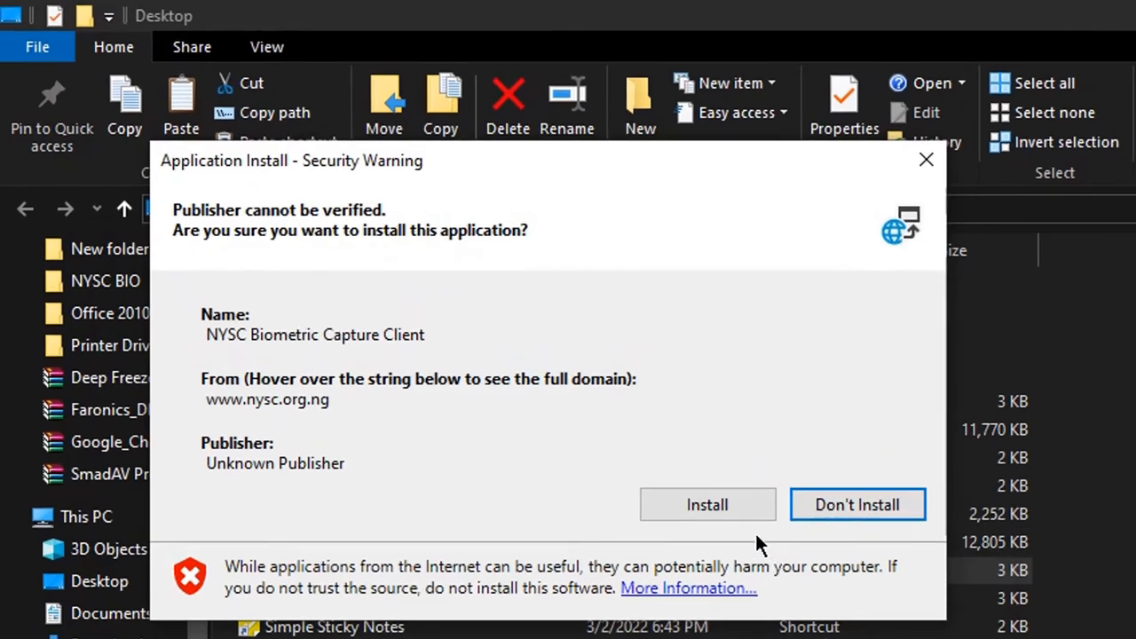
{"action": "mouse_move", "coordinate": [725, 521]}
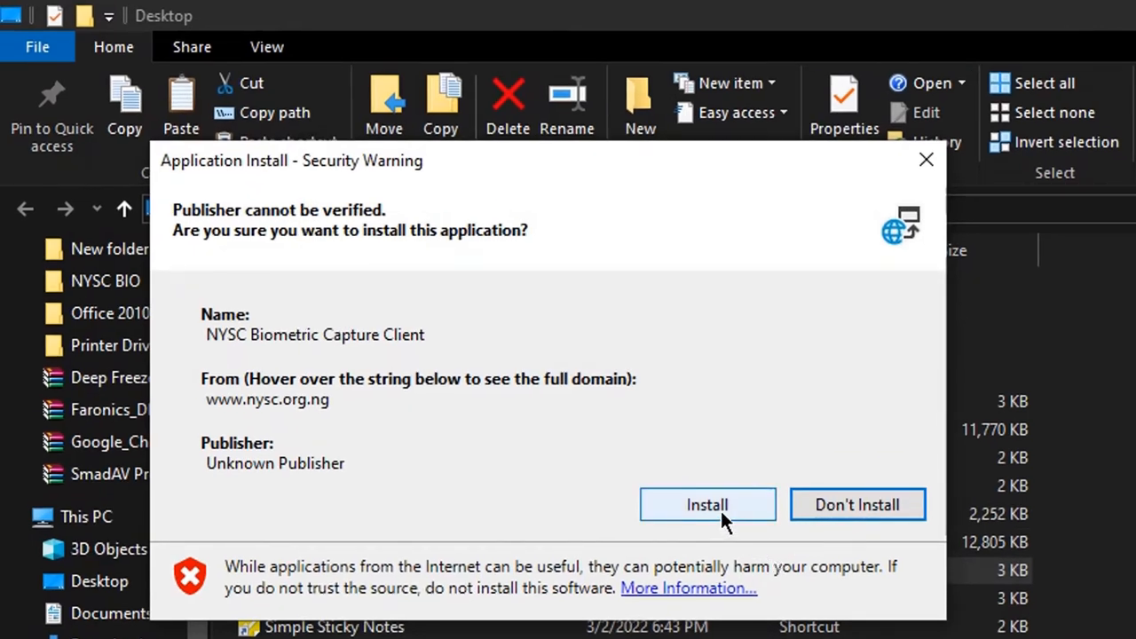
{"action": "left_click", "coordinate": [707, 504]}
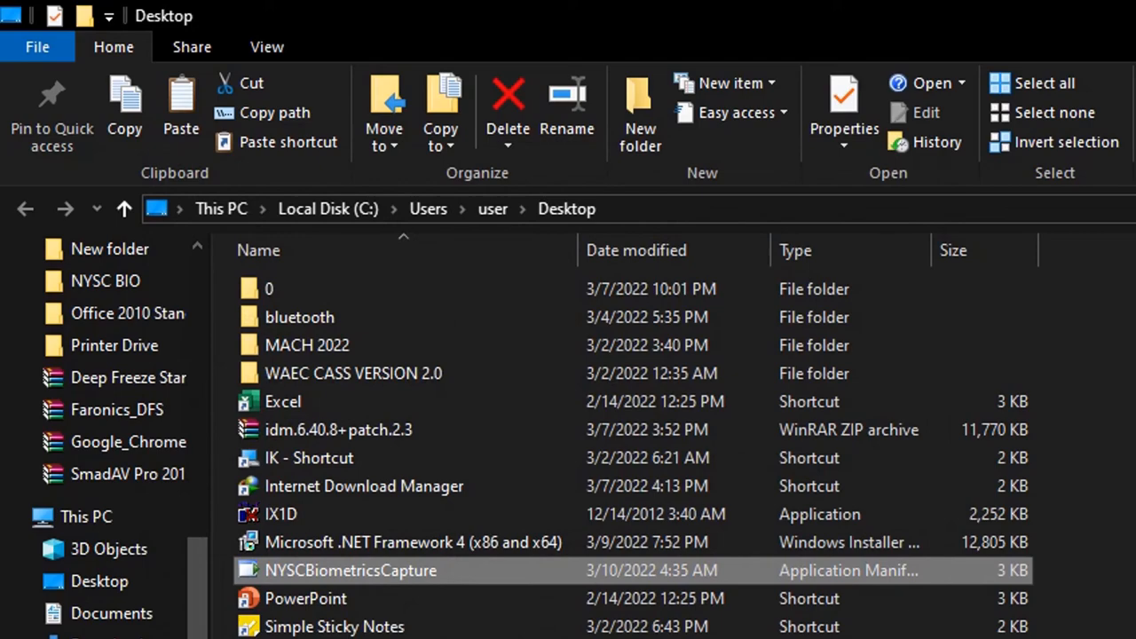
{"action": "double_click", "coordinate": [348, 570]}
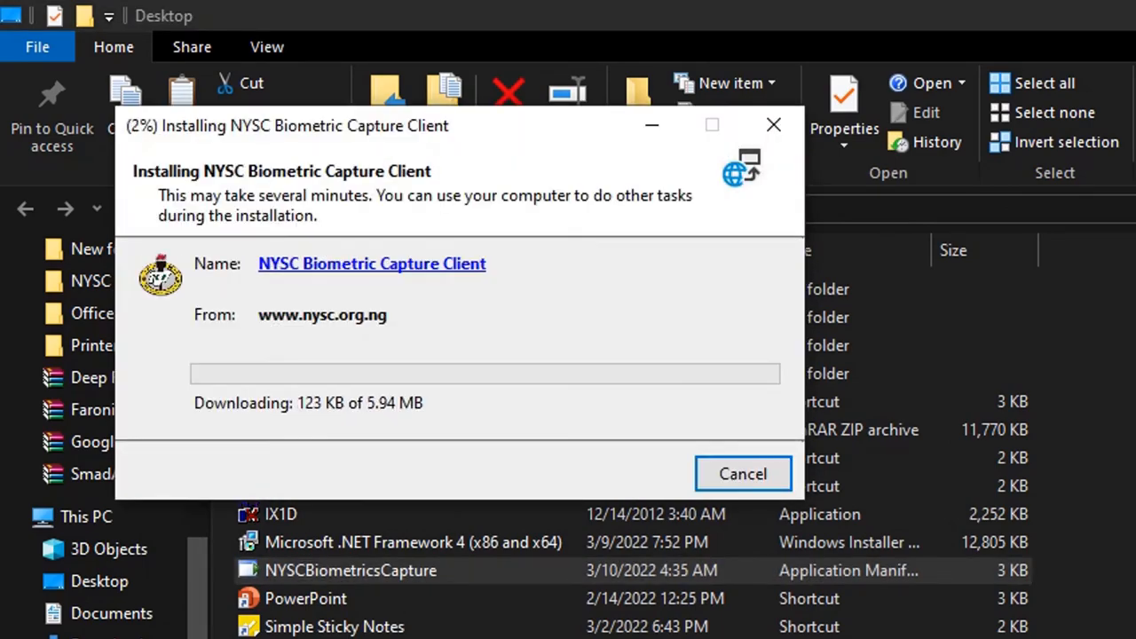